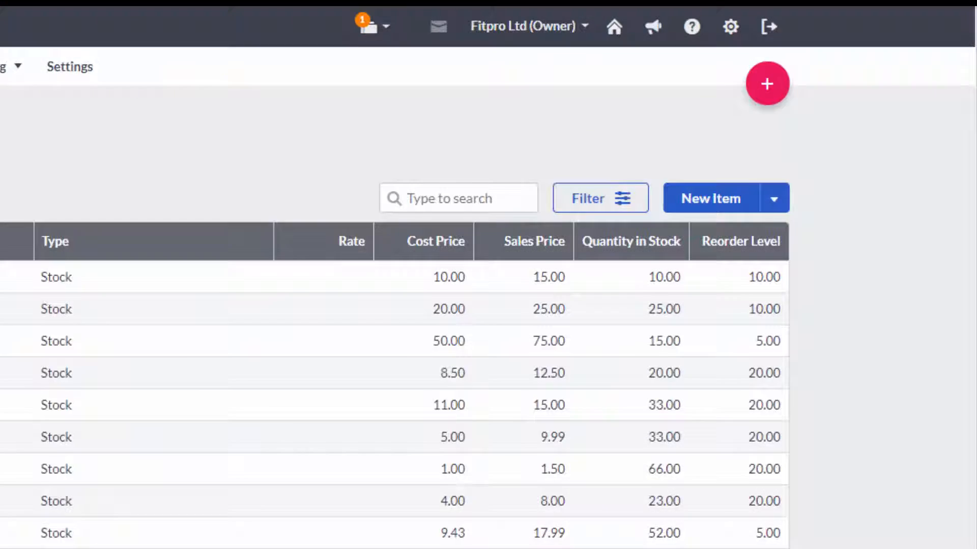
Look at the item import option and close it without importing anything.
left_click(774, 198)
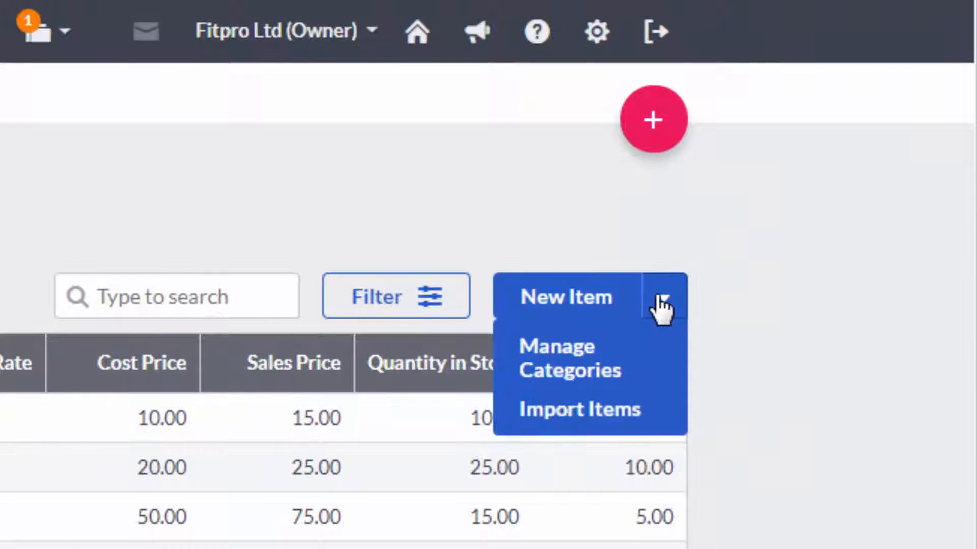
scroll("down", 3)
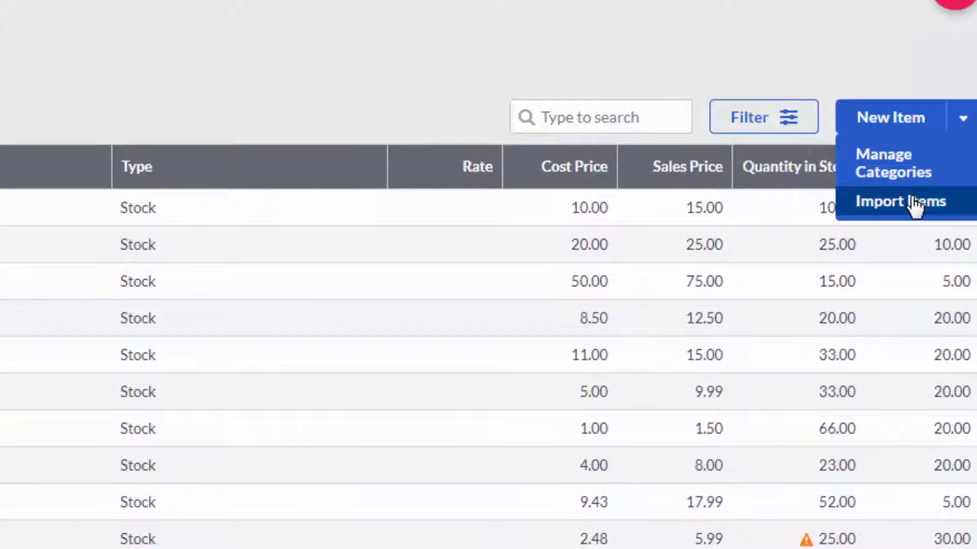
left_click(900, 201)
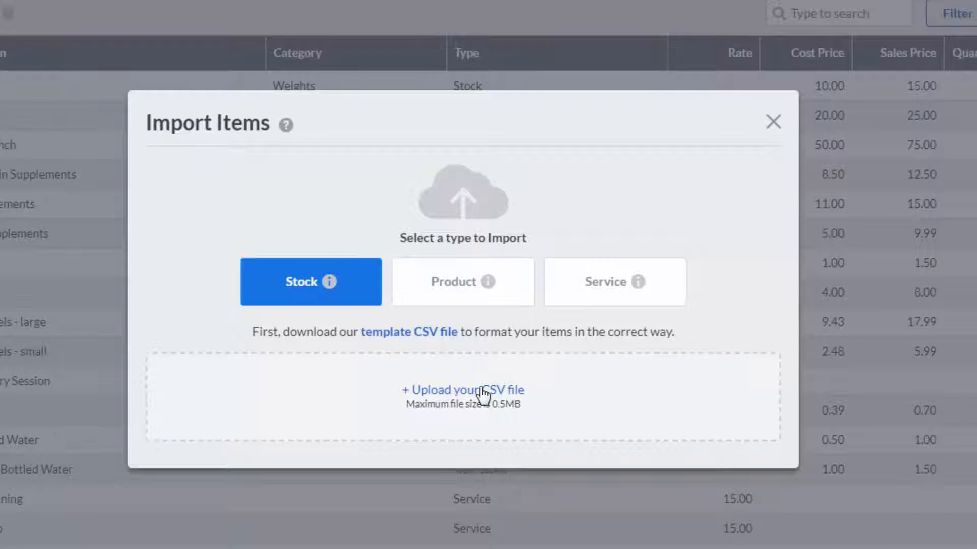
left_click(772, 121)
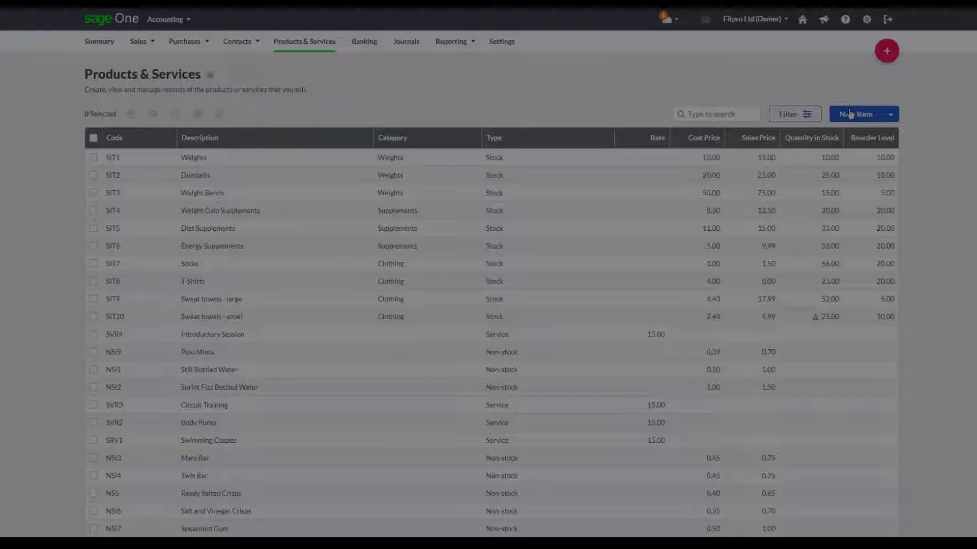
Start new item SIT11 Skipping Ropes in Other Fitness Items with sales prices 1.50, 1.25 and 1.00.
left_click(857, 114)
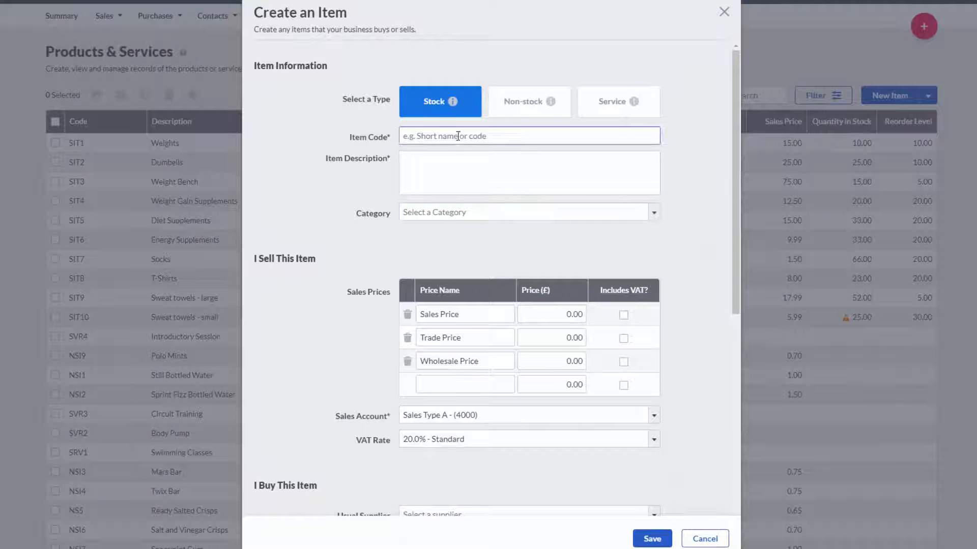
type("SIT")
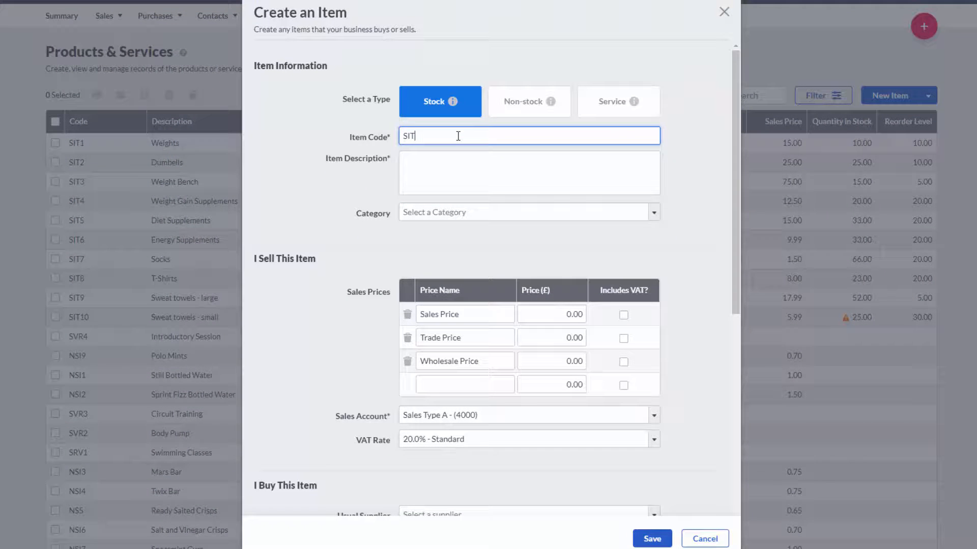
type("Skipping Ropes")
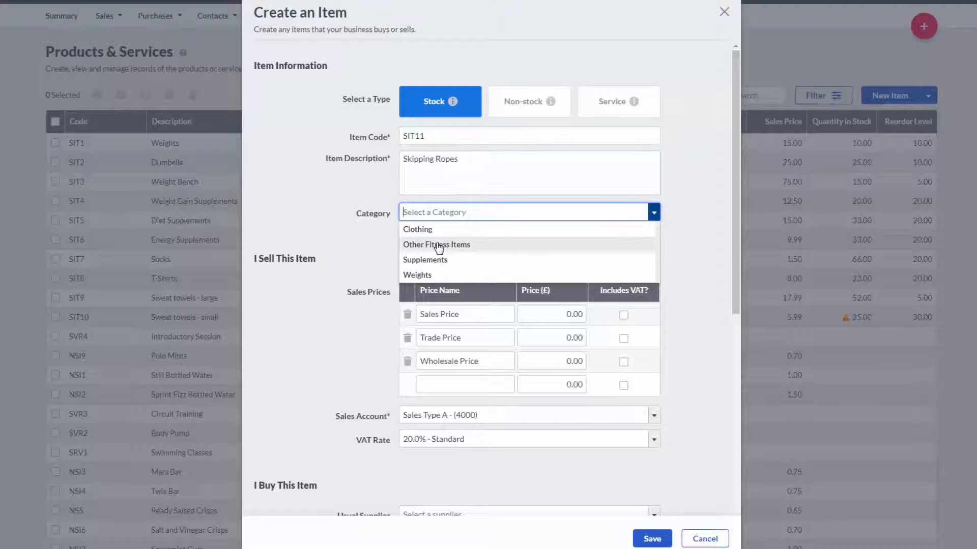
left_click(437, 244)
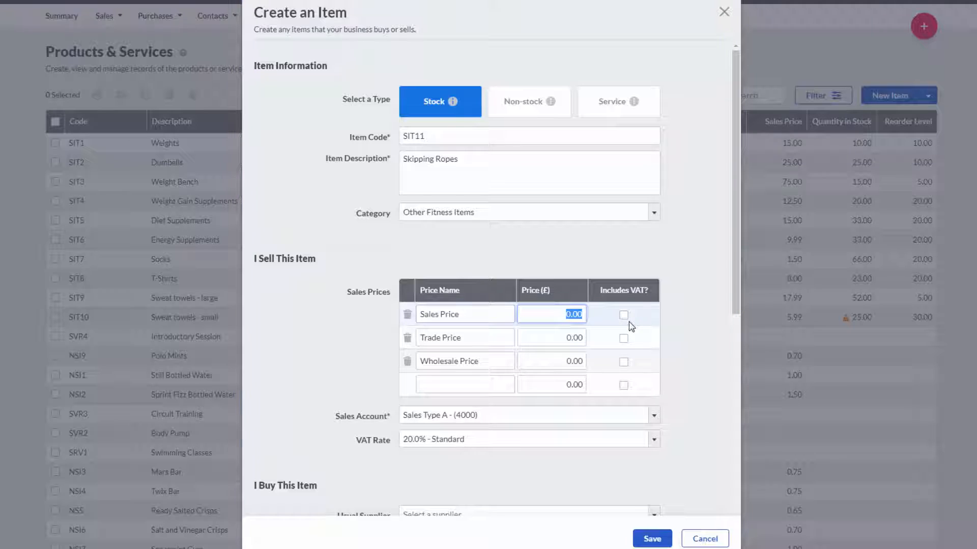
type("1.50")
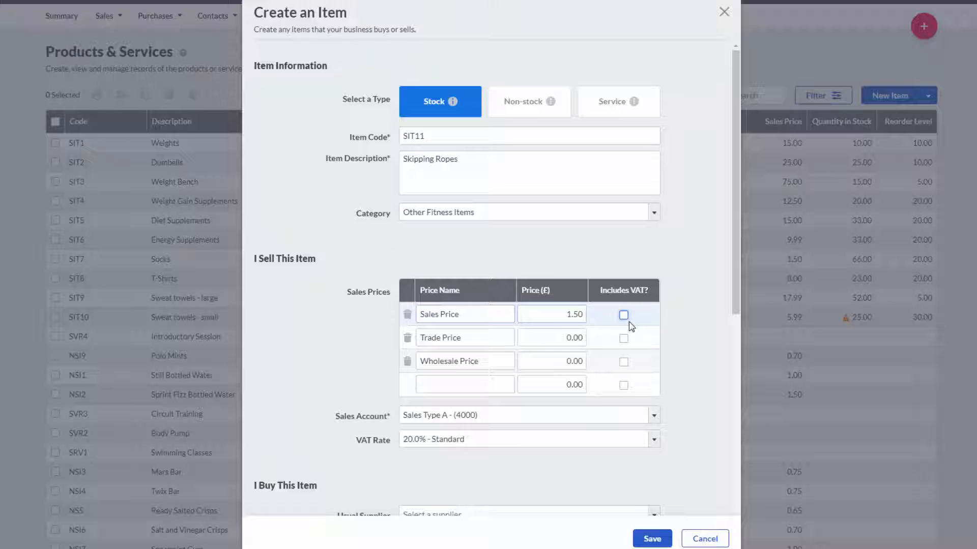
type("1.25")
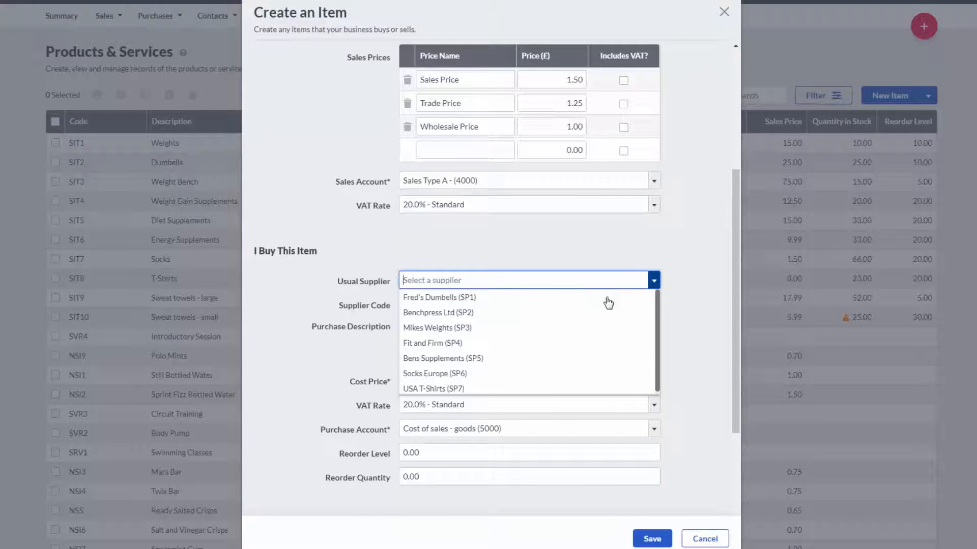
Set supplier Fred's Dumbells, purchase description Skipping Rope, reorder level and cost, and save the item.
left_click(438, 297)
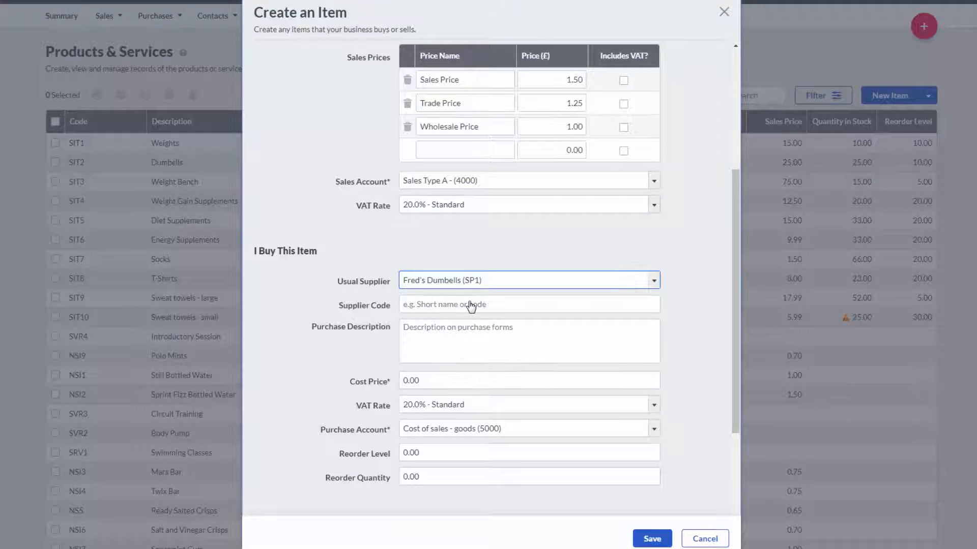
left_click(527, 340)
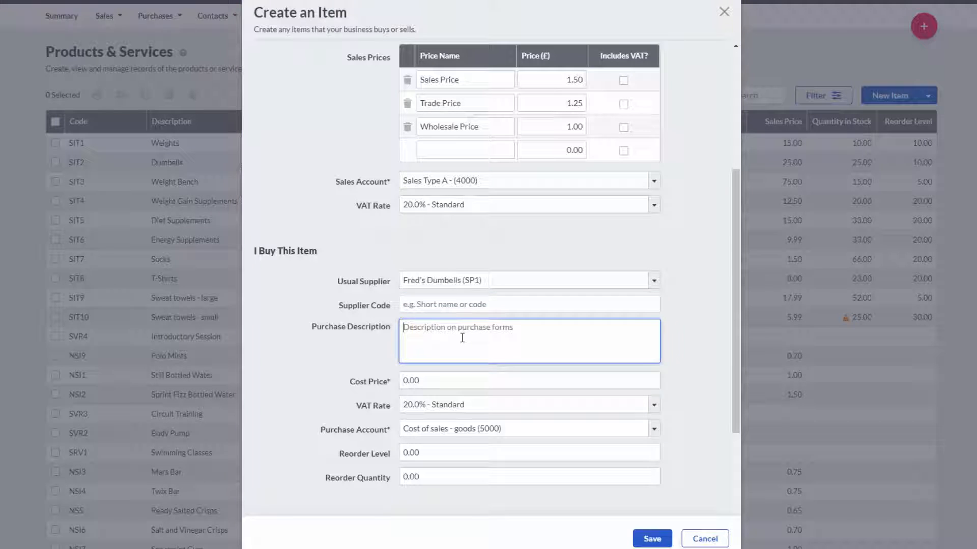
type("Skipping Ropes")
left_click(529, 380)
type("0.75")
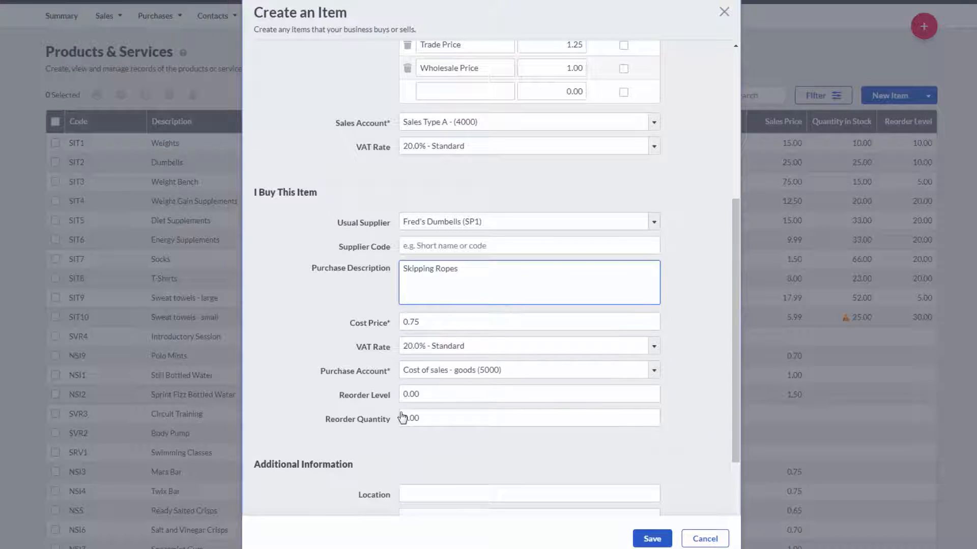
left_click(528, 393)
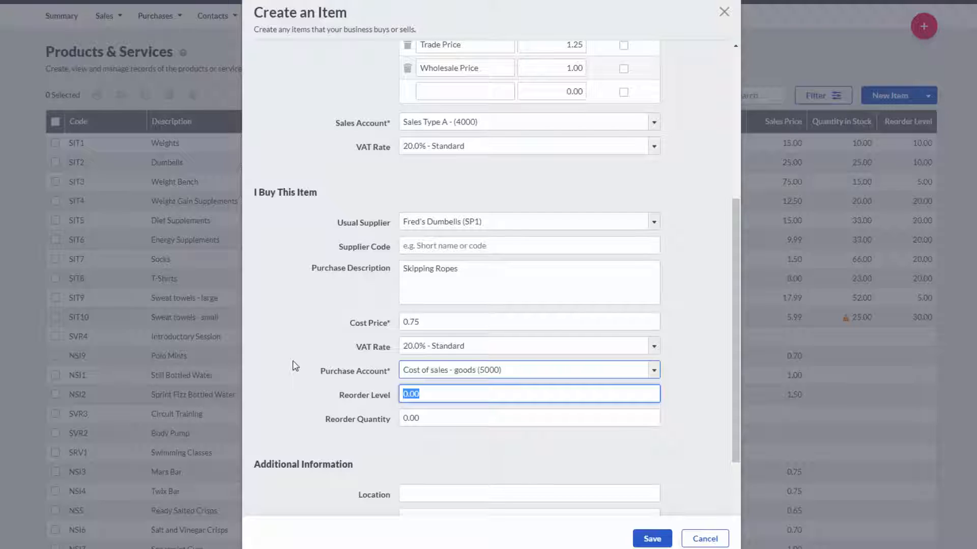
type("1")
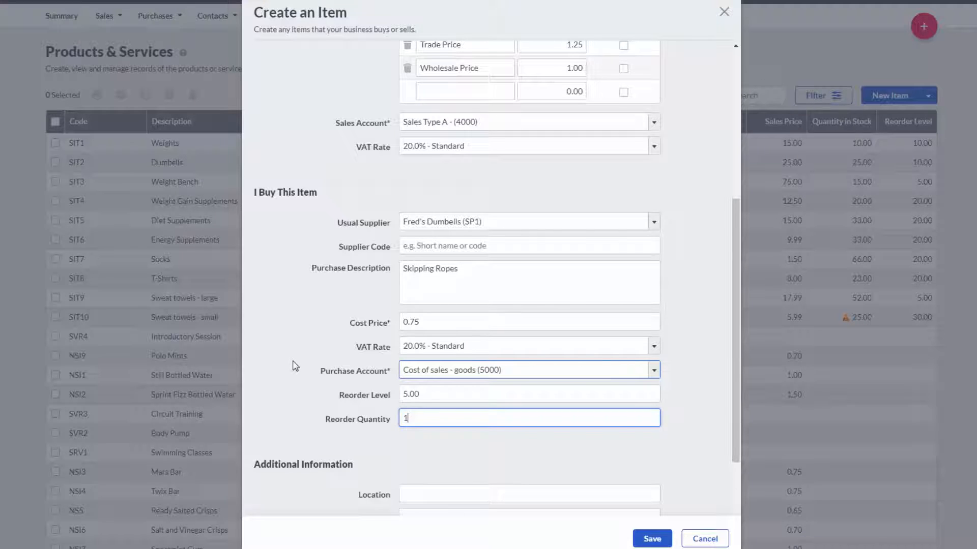
type("5.00")
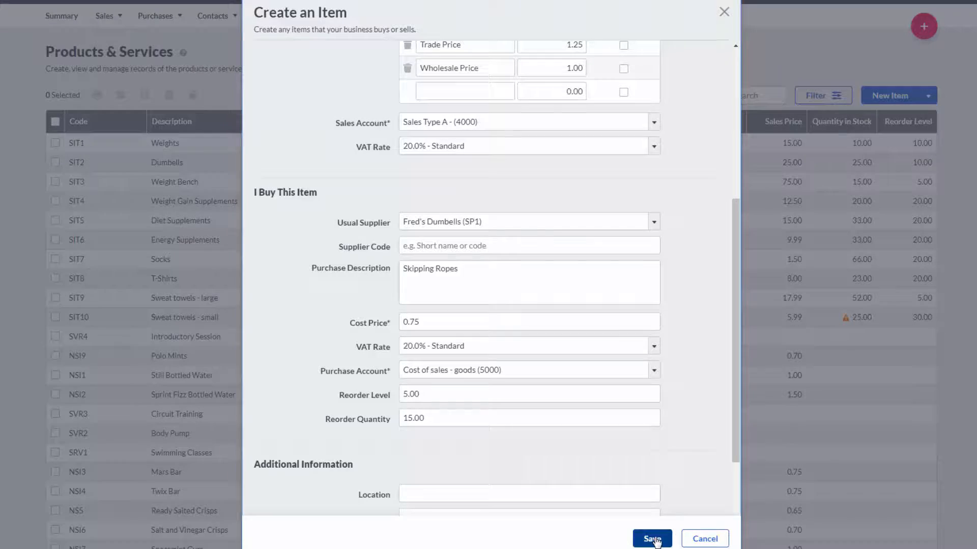
left_click(651, 538)
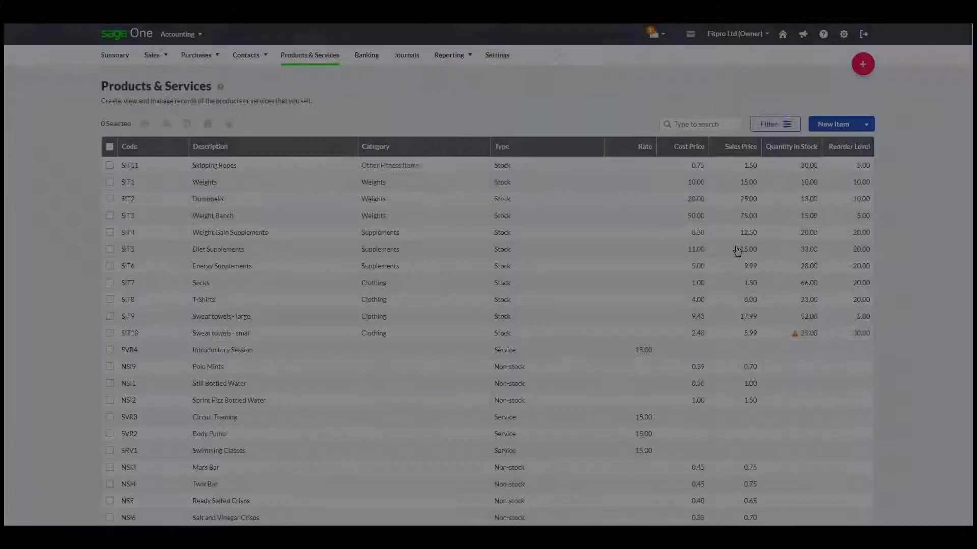
Create a new sales invoice billed to CBC Sports with its Newcastle address.
left_click(861, 63)
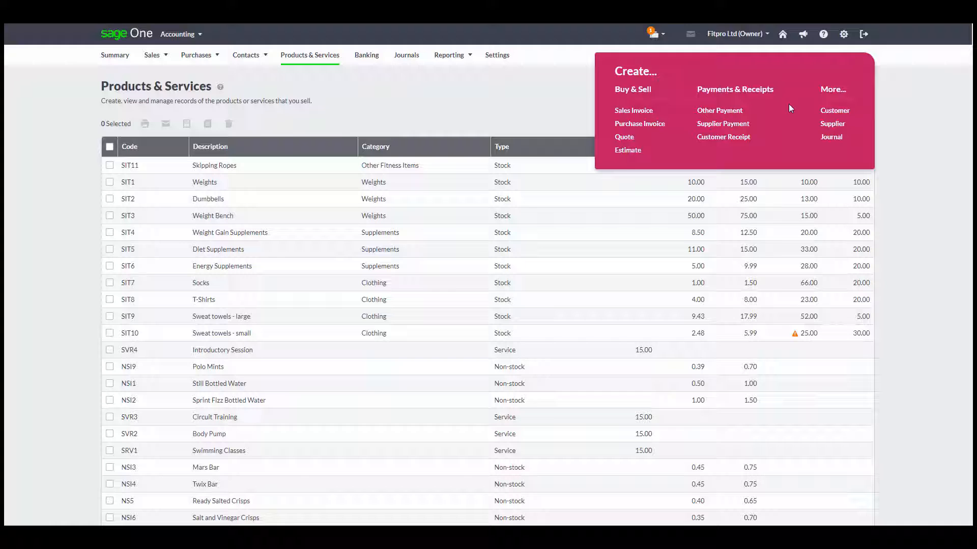
left_click(634, 109)
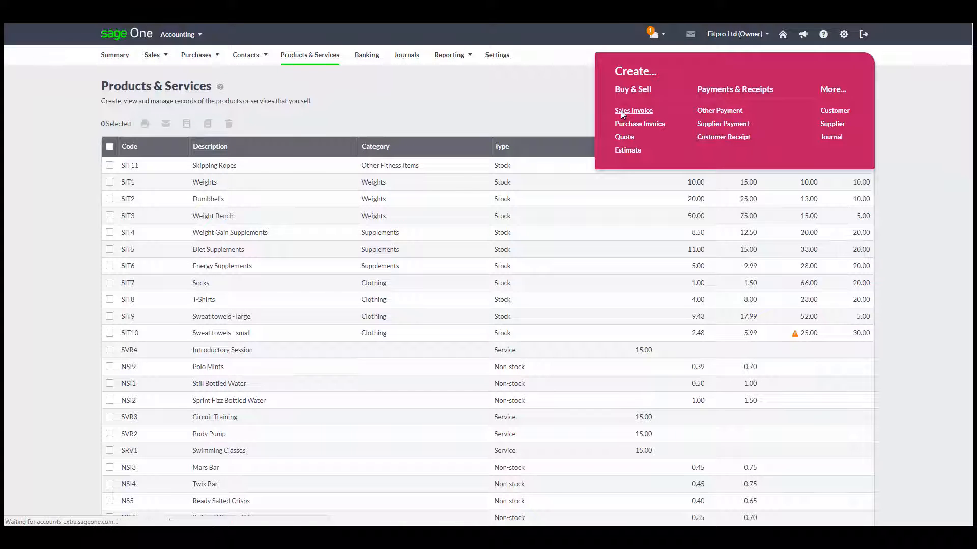
left_click(633, 110)
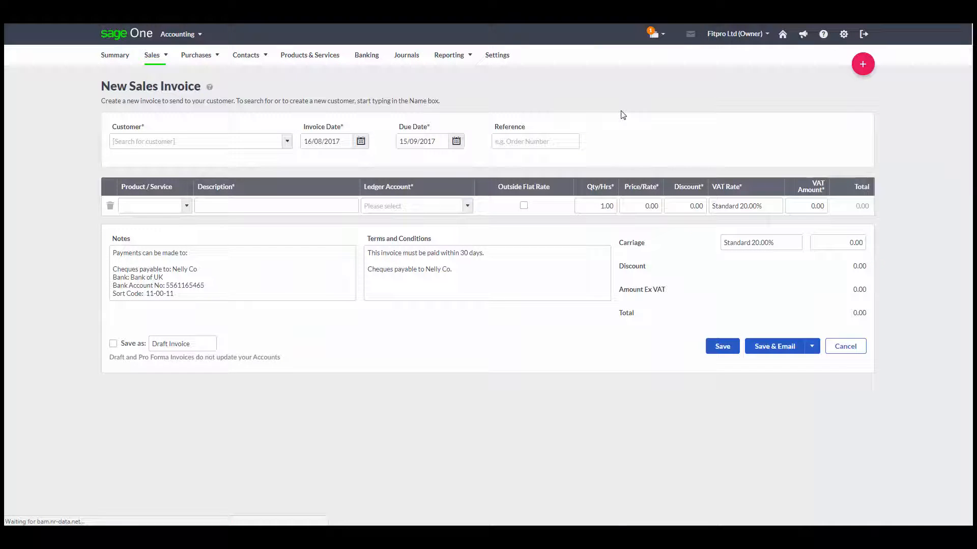
left_click(196, 140)
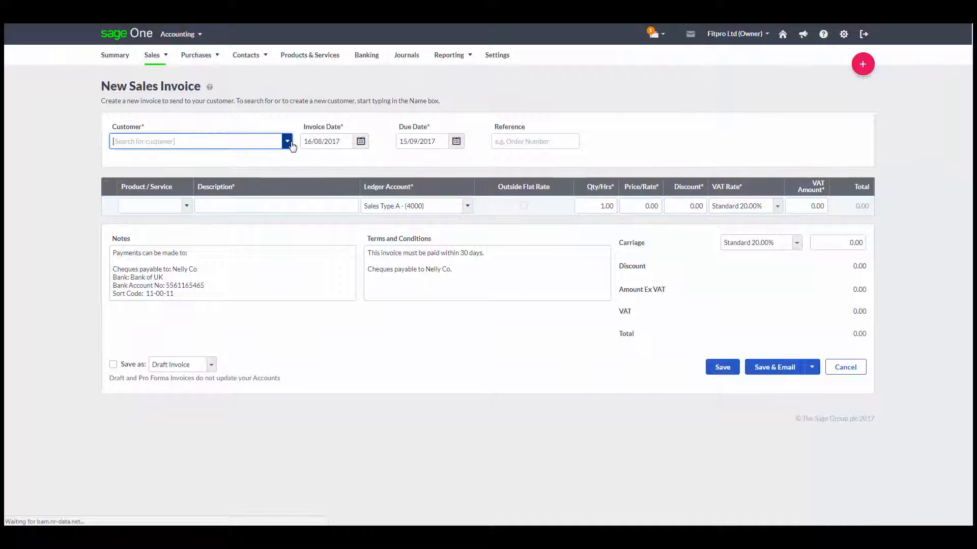
left_click(286, 141)
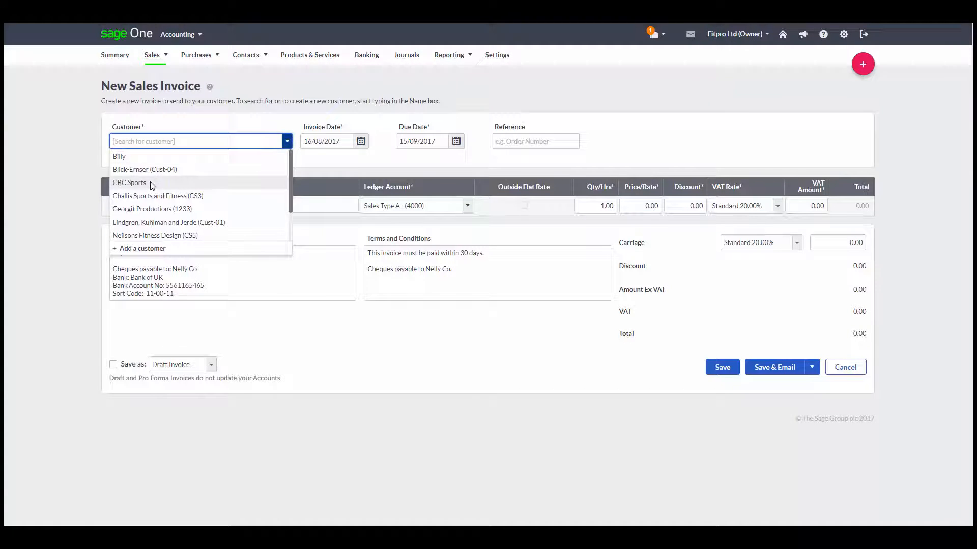
left_click(129, 182)
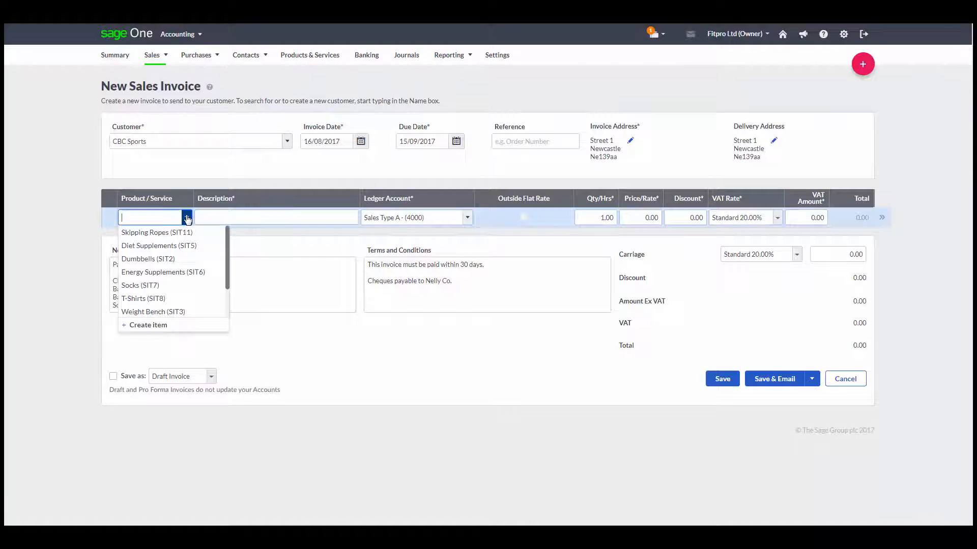
Add 5 Dumbbells (SIT2) totalling 125.00 and save the invoice ready to email.
left_click(149, 258)
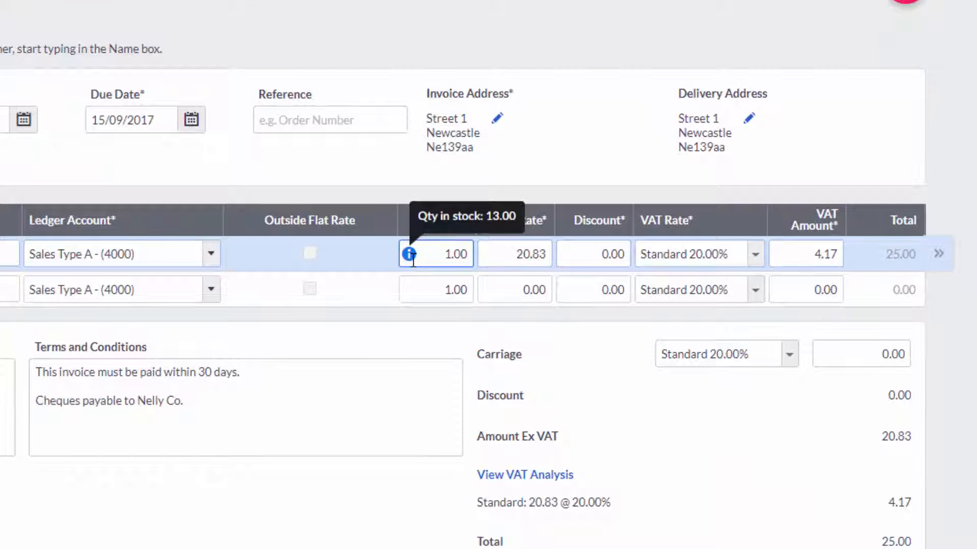
left_click(454, 253)
type("5")
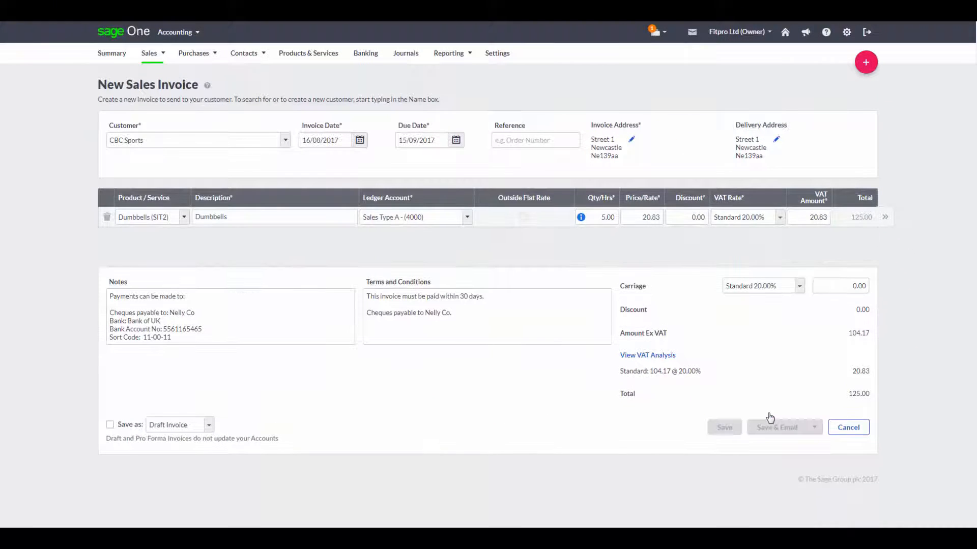
left_click(778, 427)
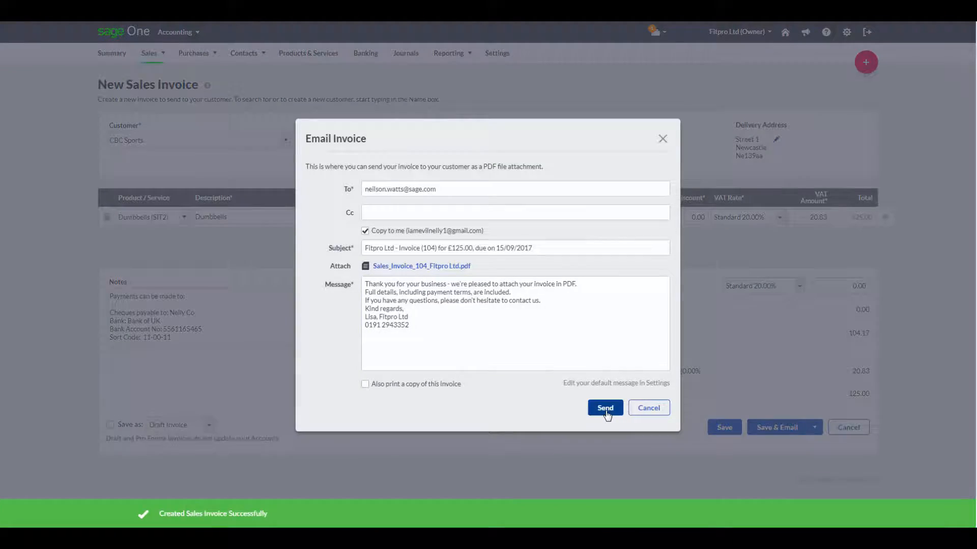
Send the Dumbbells invoice email to CBC Sports.
left_click(603, 408)
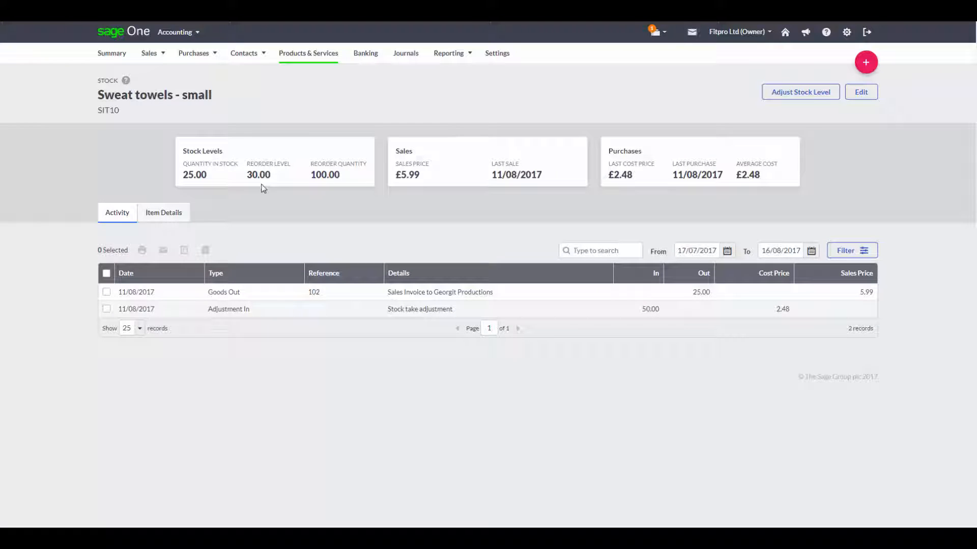
Begin a stock level adjustment for Sweat towels - small (SIT10), currently 75 in stock.
left_click(163, 212)
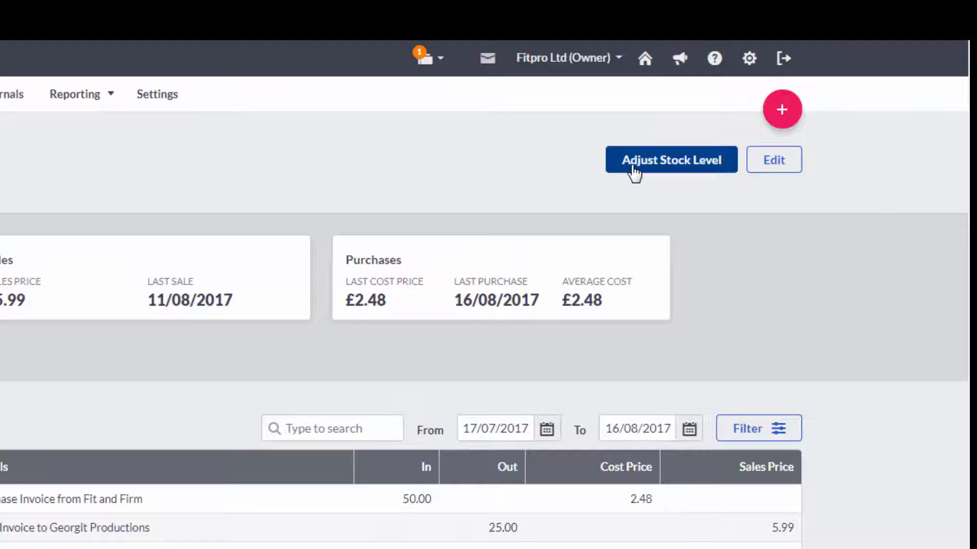
left_click(670, 160)
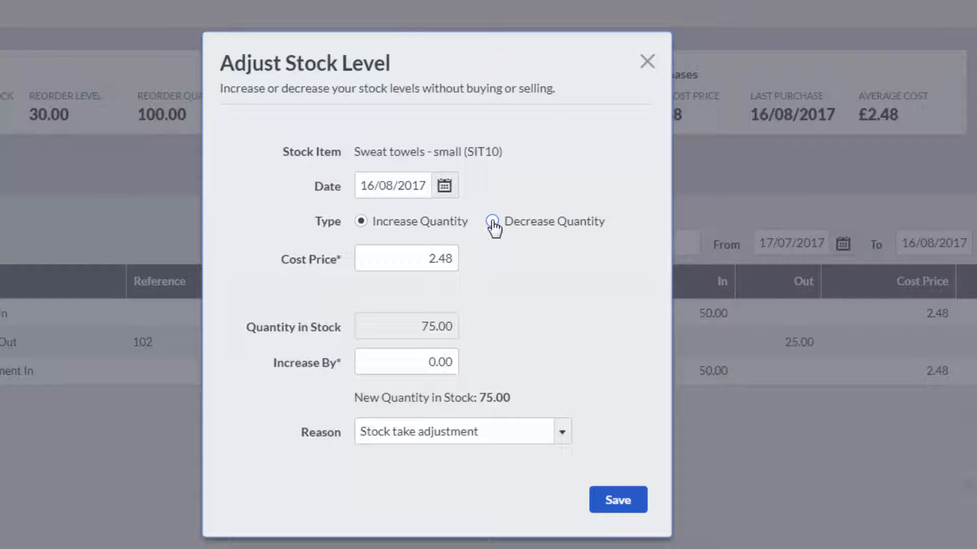
Decrease Sweat towels - small stock by 5 with reason Item damaged, leaving 70.
left_click(491, 220)
type("5")
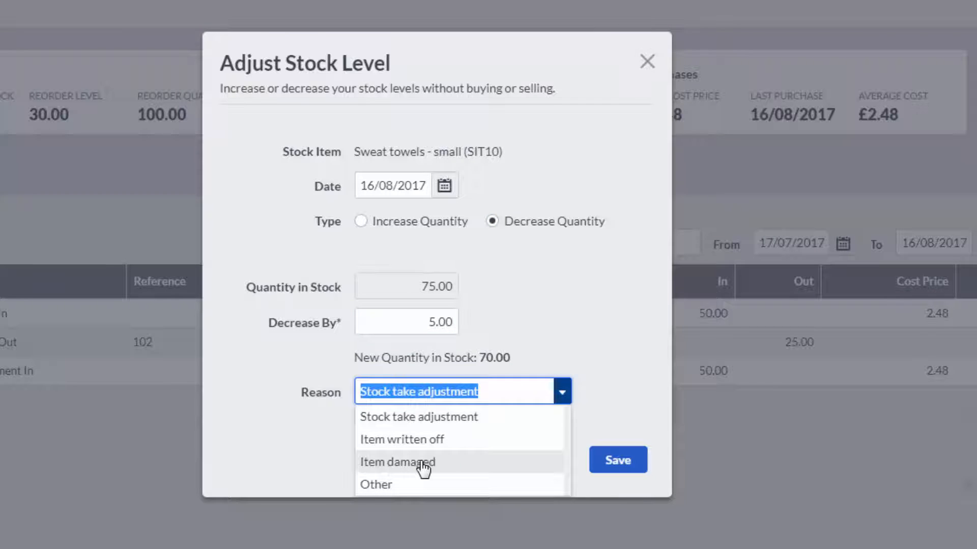
left_click(397, 461)
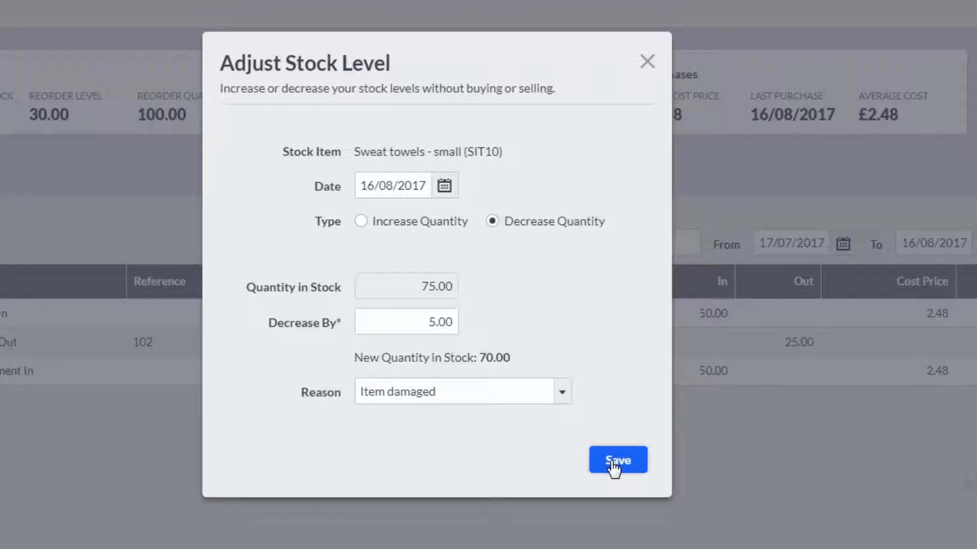
left_click(616, 460)
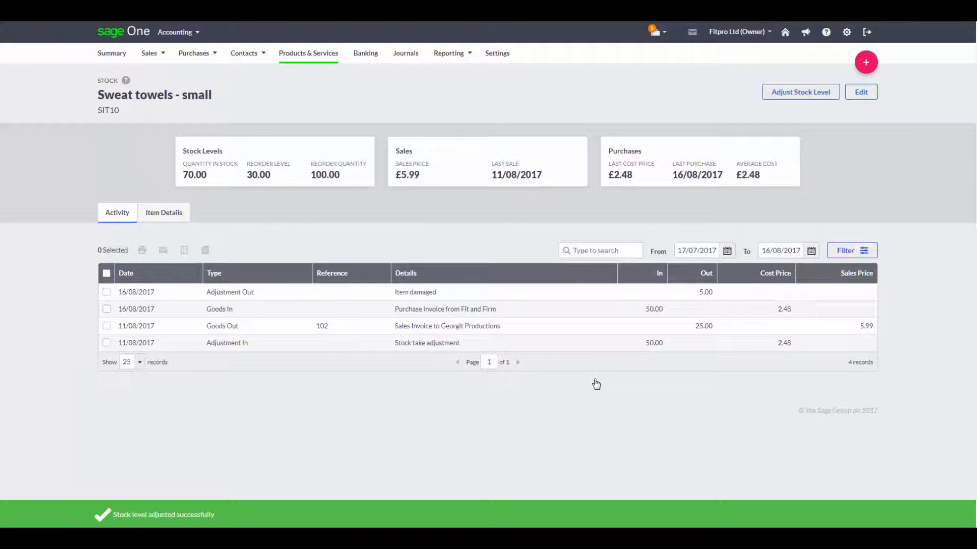